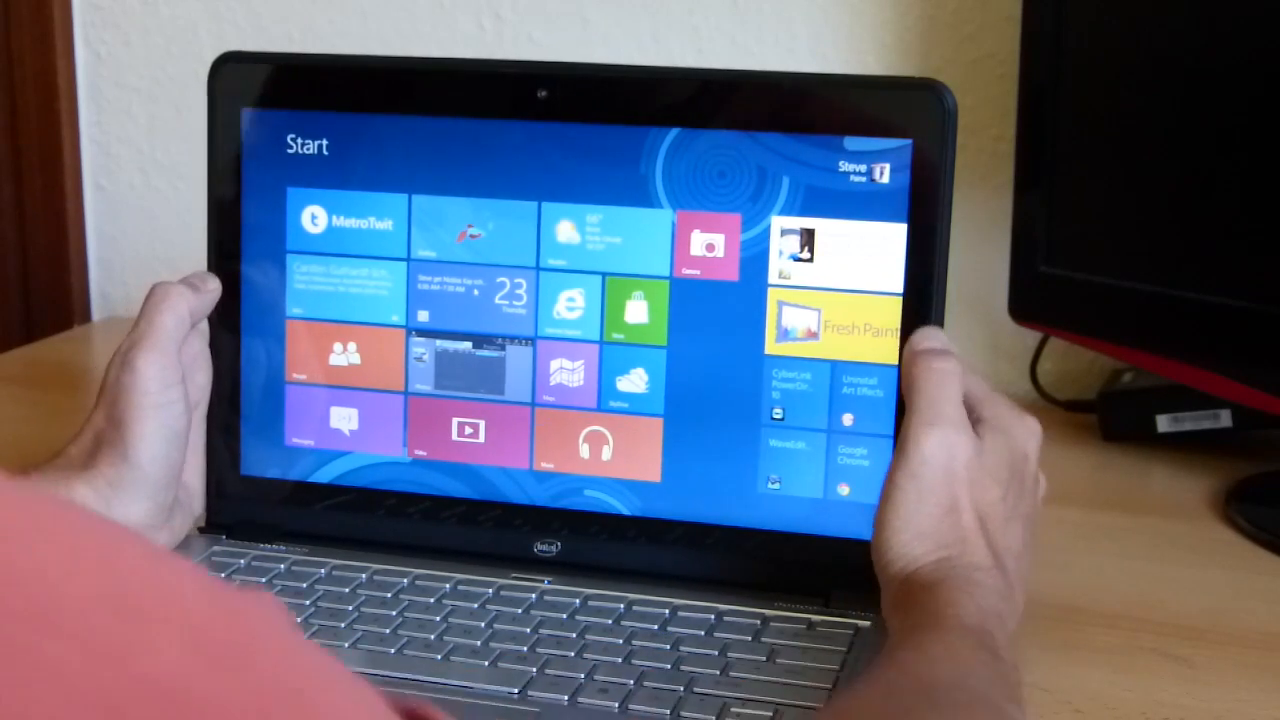
Reveal the recent-apps switcher along the left edge of the Start screen.
click(344, 222)
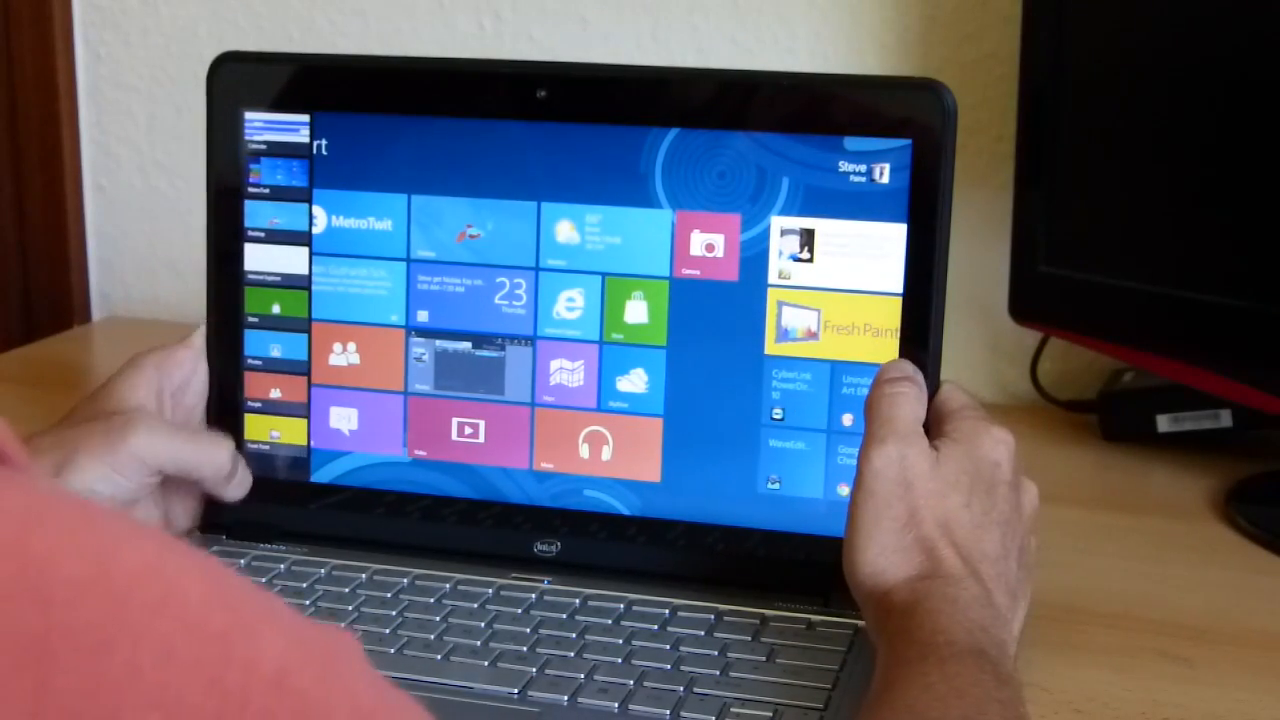
Switch into Fresh Paint's gallery, then return to the Start screen tiles.
click(832, 320)
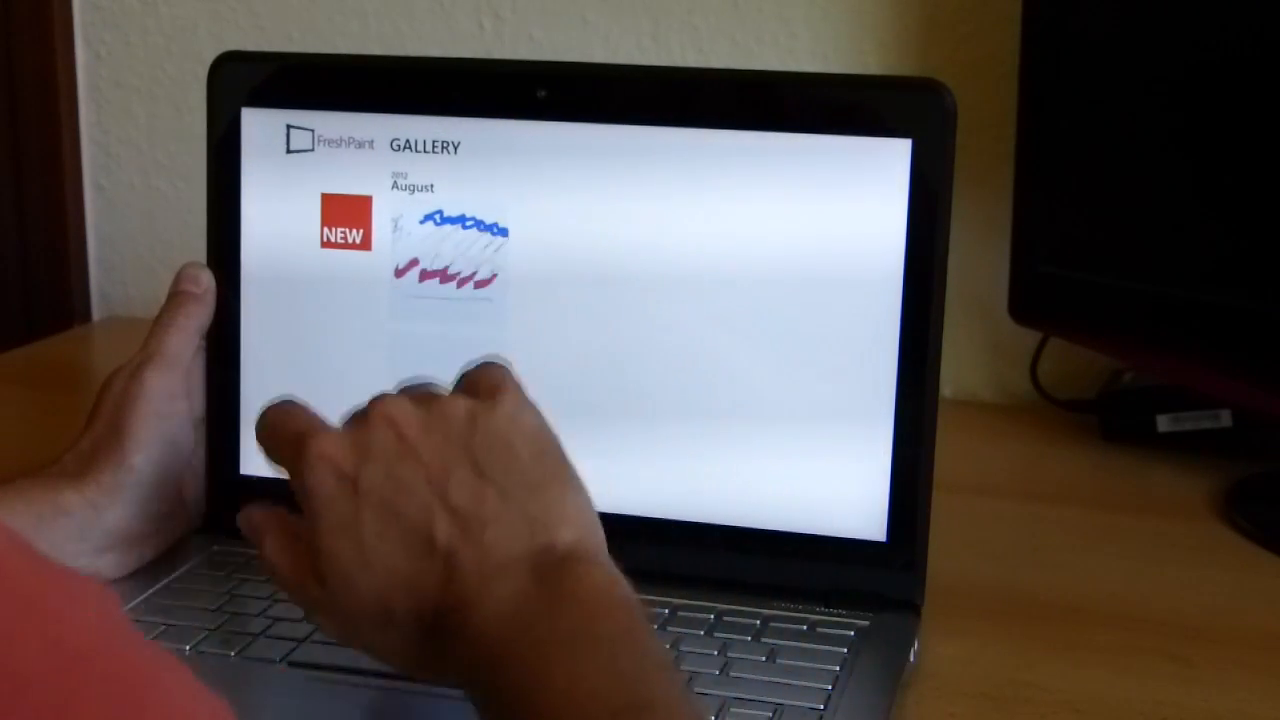
click(450, 250)
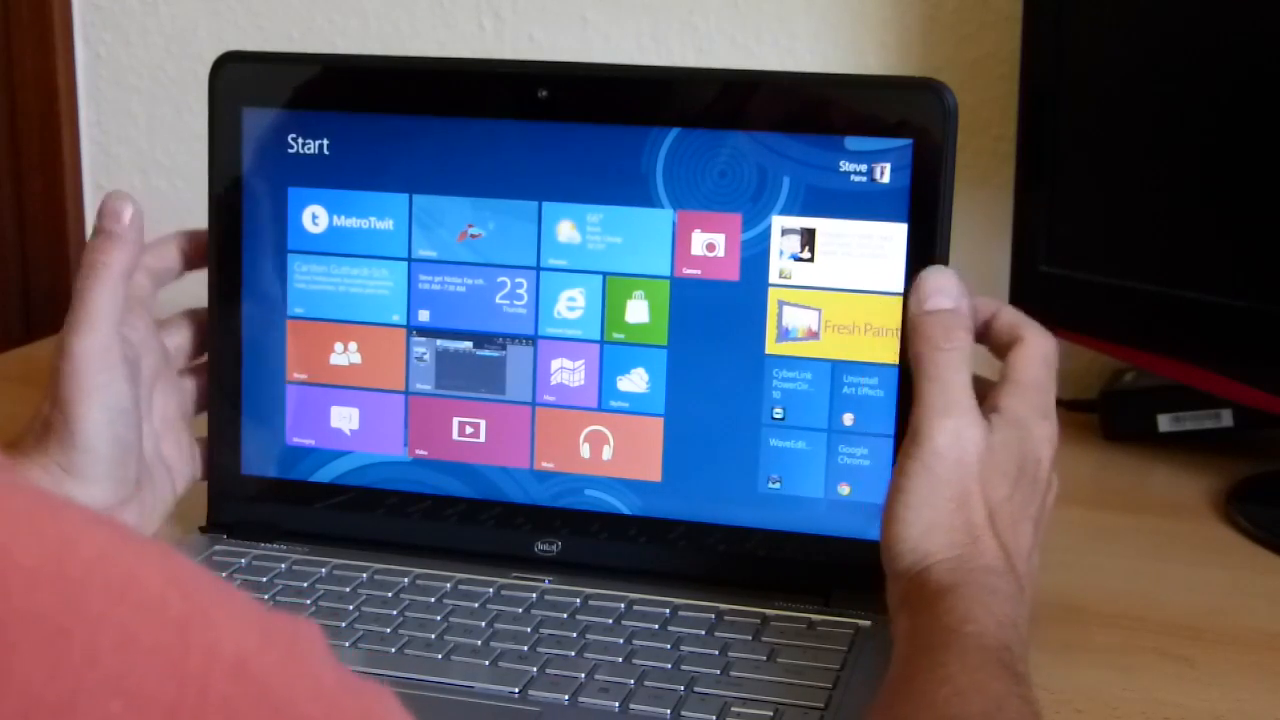
click(344, 230)
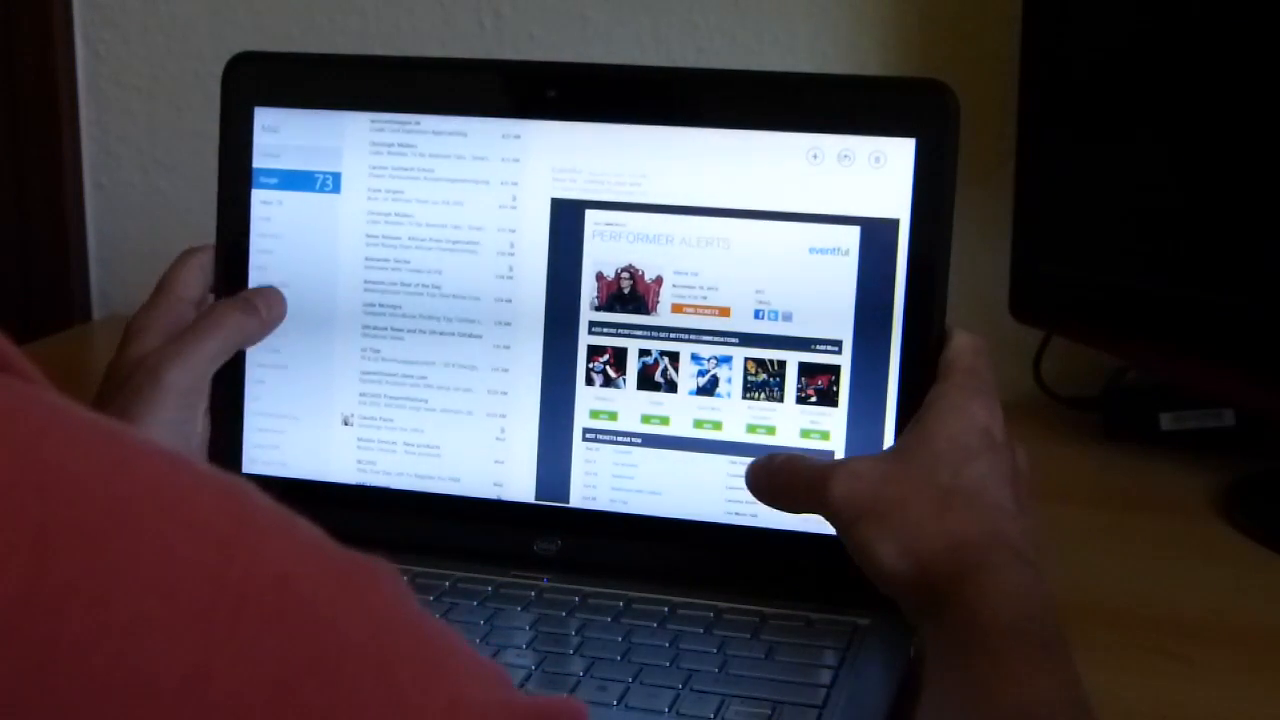
Read an unread plain-text inbox message, dropping the unread count to 72.
click(430, 172)
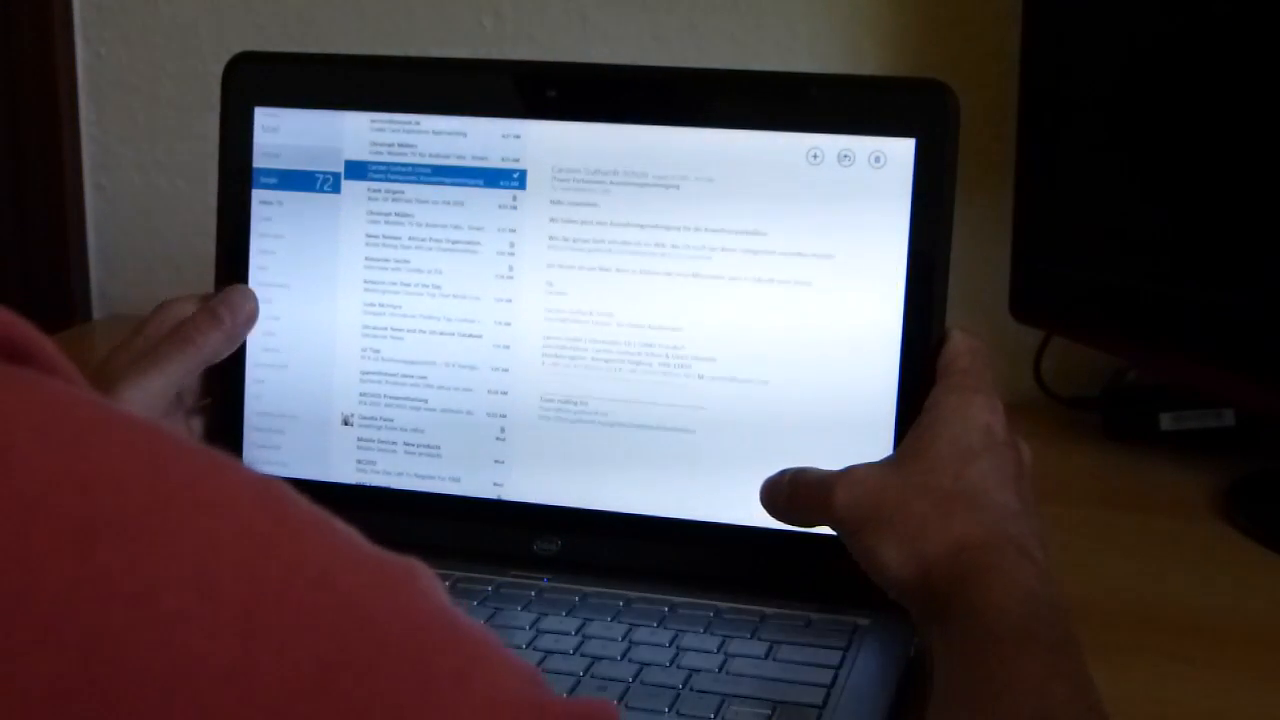